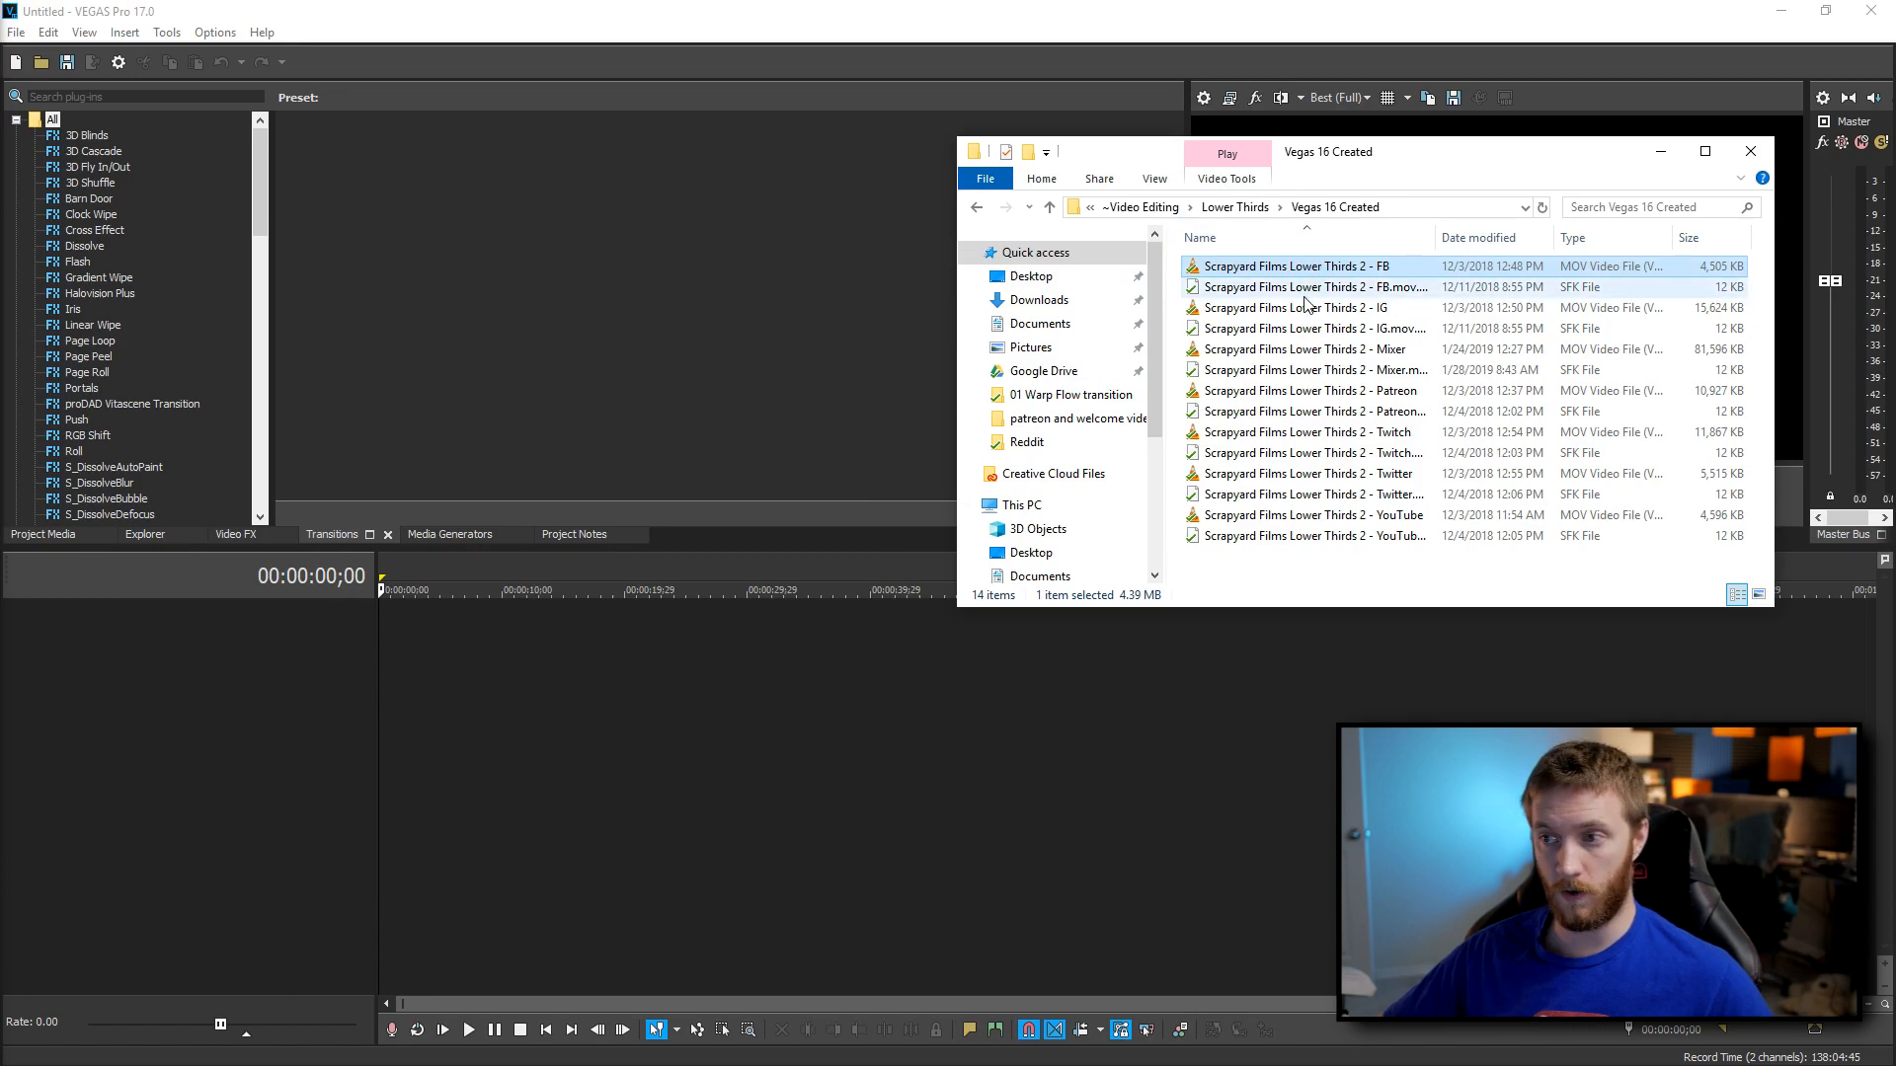
{"action": "mouse_move", "coordinate": [1660, 151]}
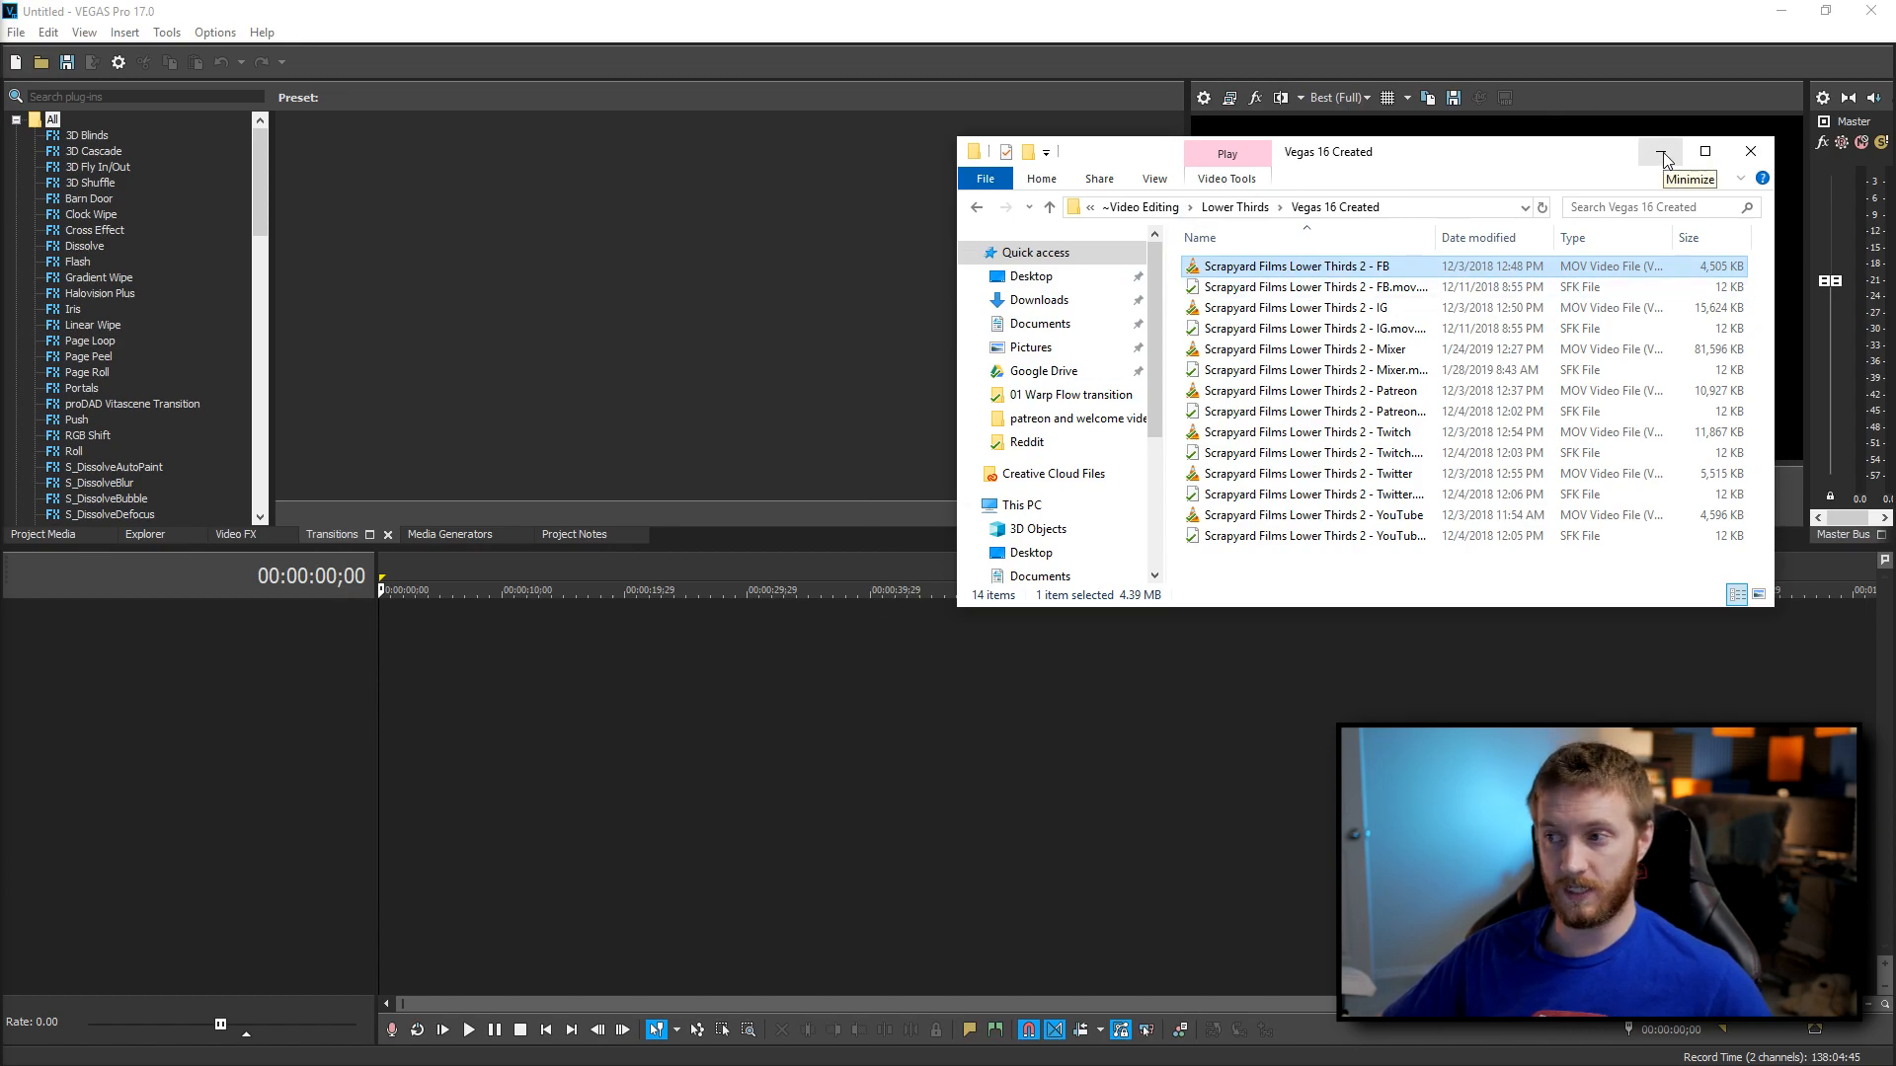
- Minimize the lower-thirds folder window and open VEGAS Pro's Preferences dialog
{"action": "left_click", "coordinate": [342, 22]}
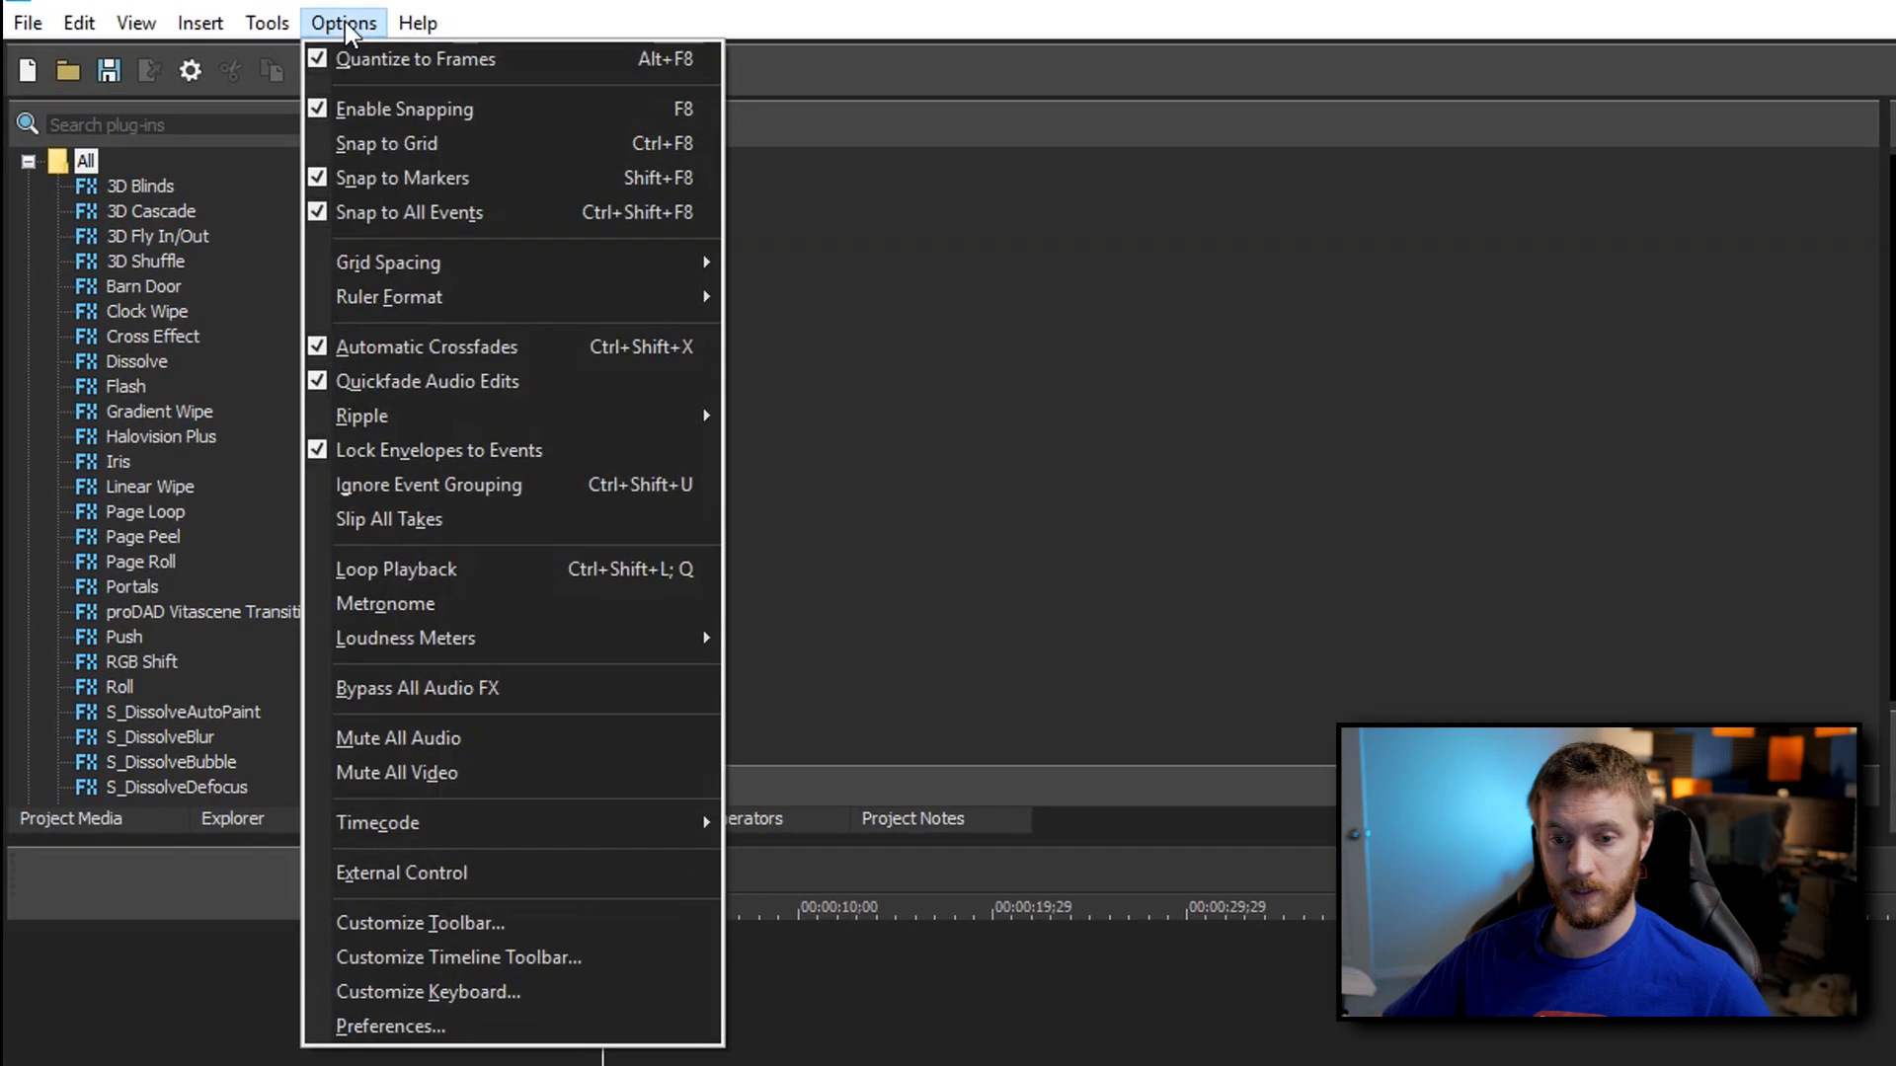
{"action": "left_click", "coordinate": [389, 1025]}
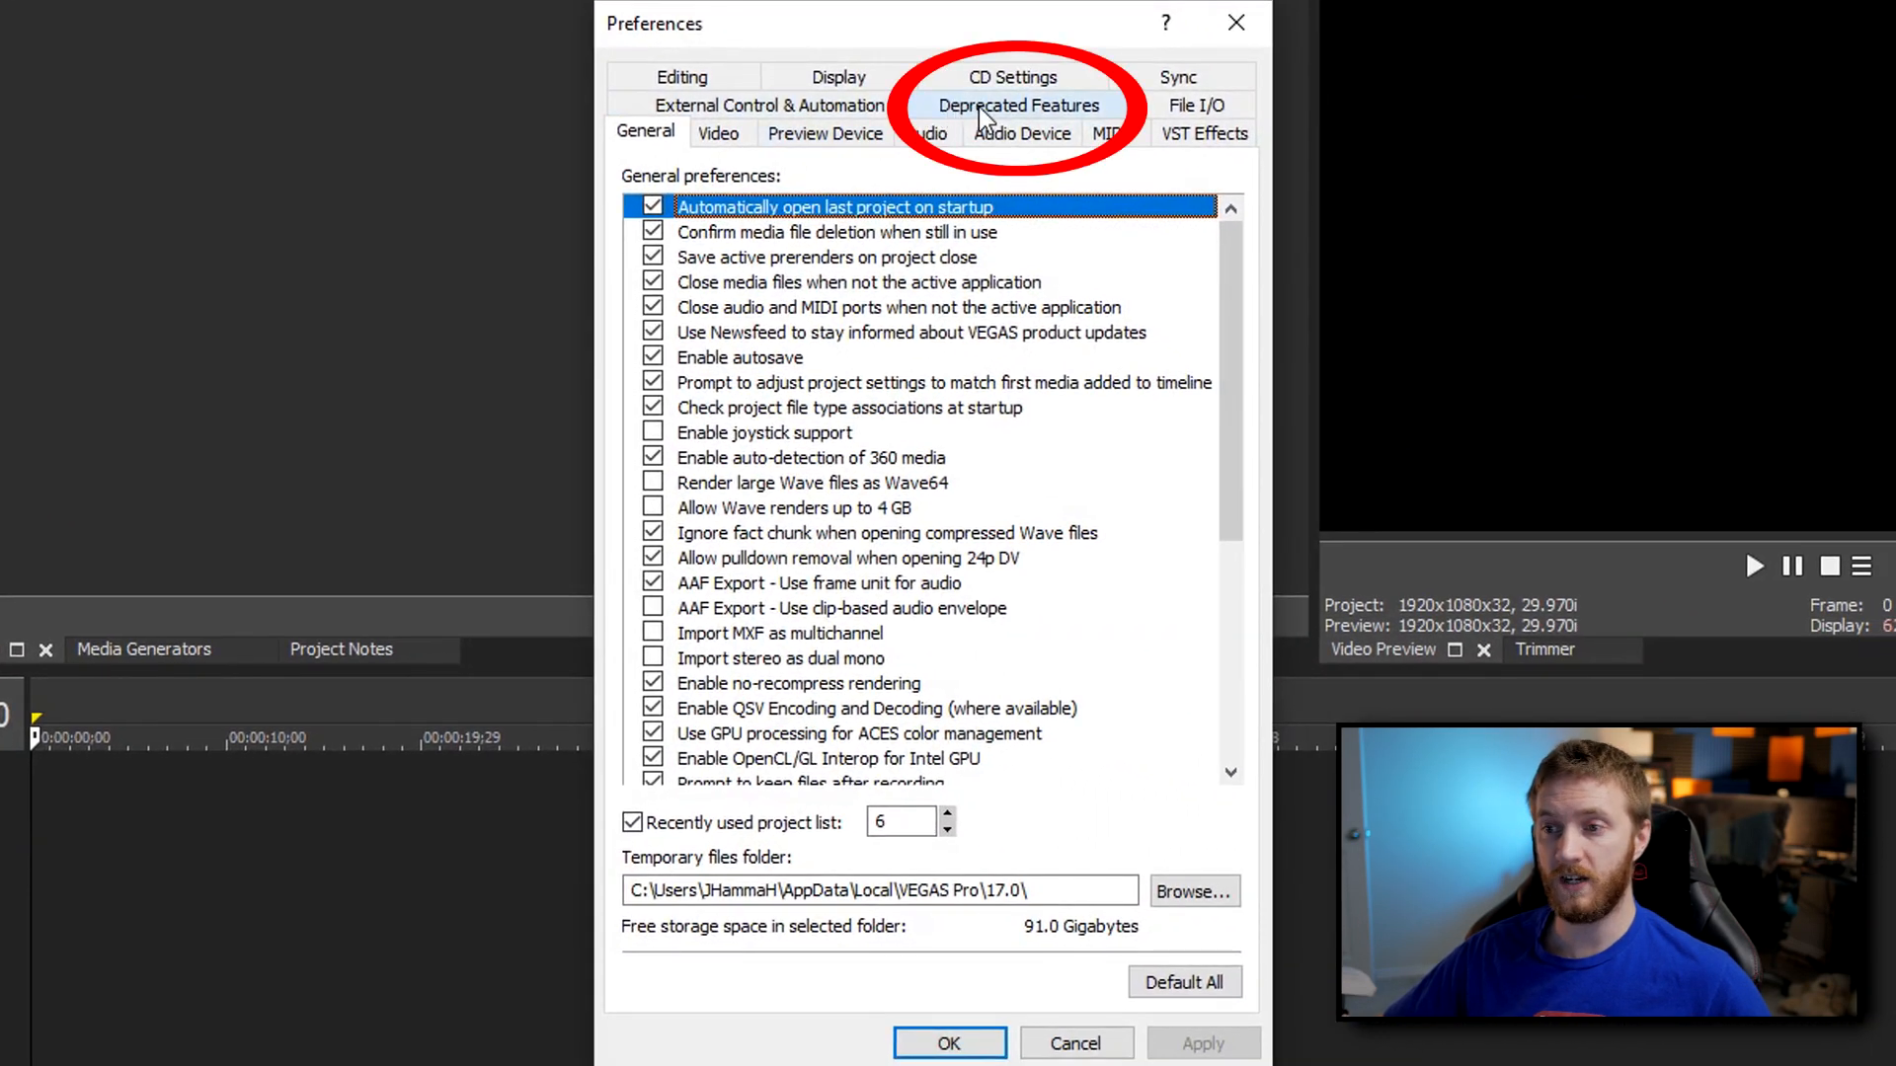
- Enable the QuickTime plugin under Deprecated Features, apply, and accept the restart notice
{"action": "left_click", "coordinate": [1018, 105]}
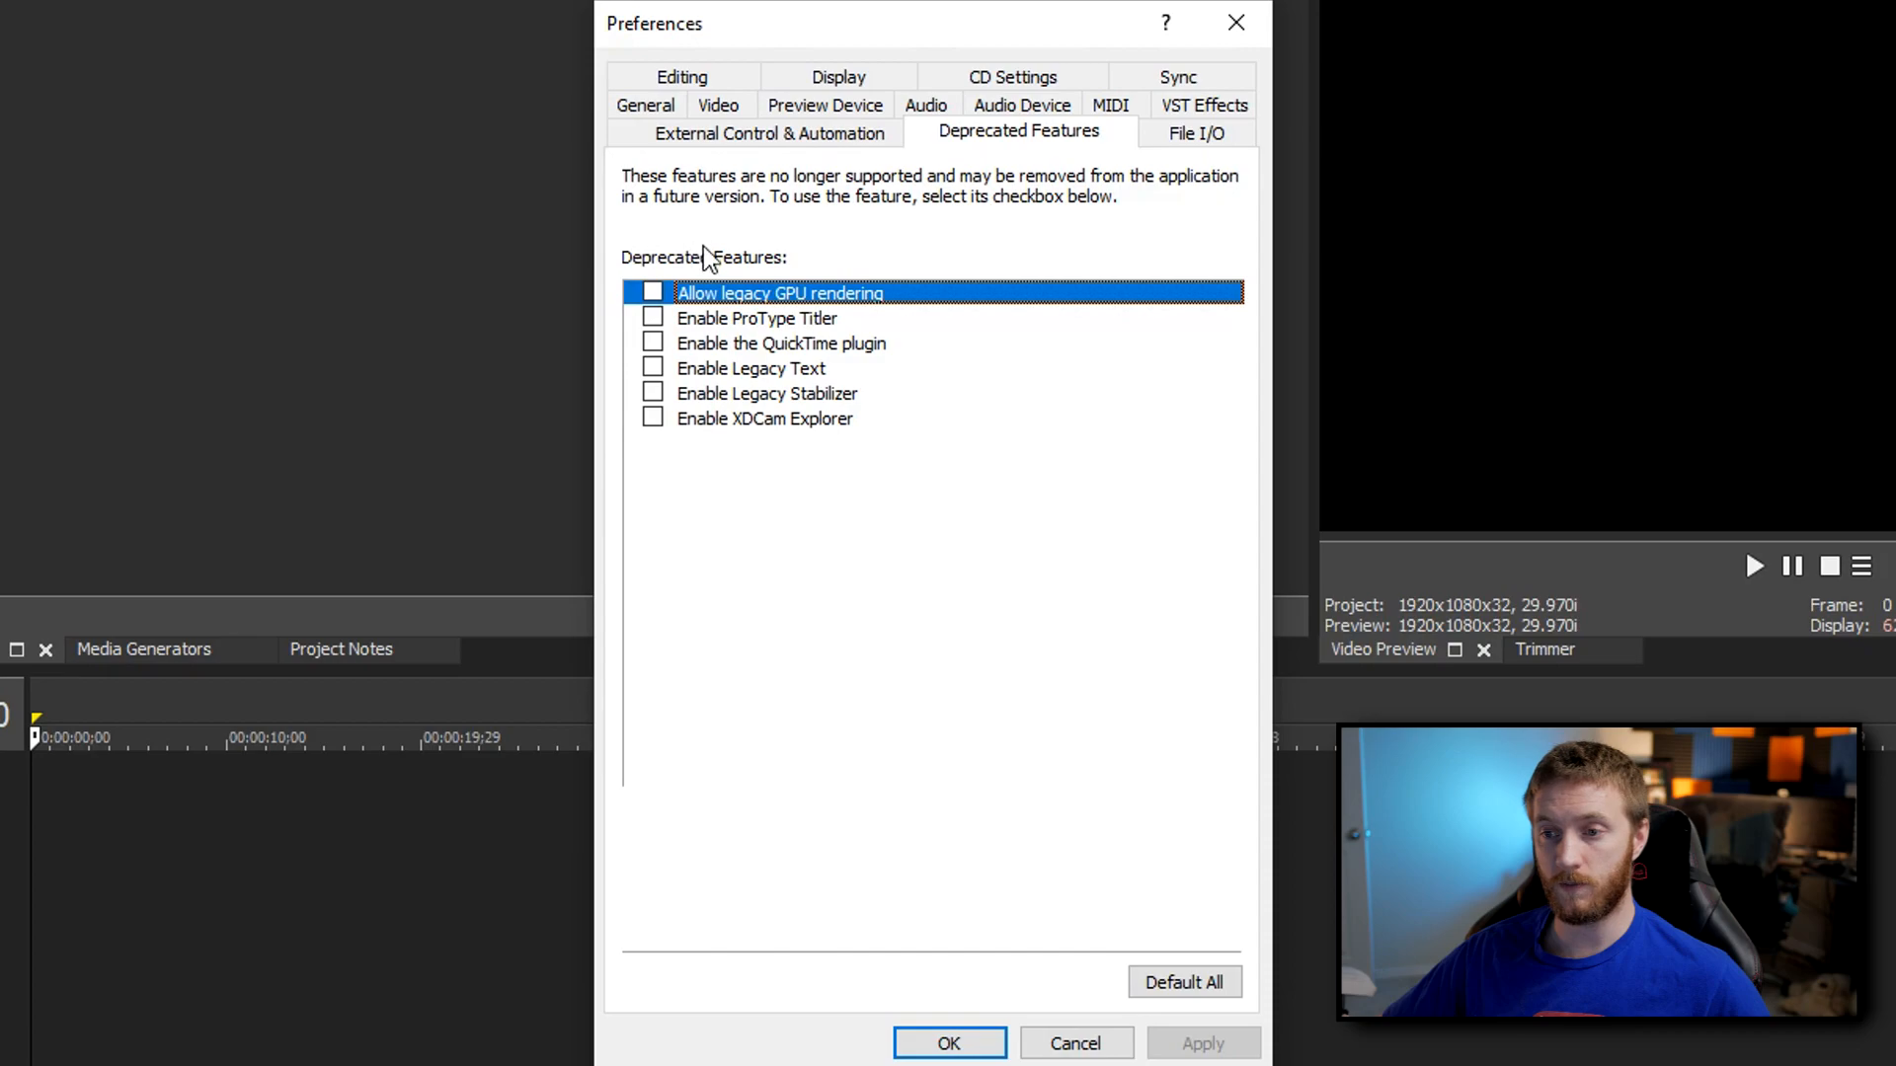
{"action": "mouse_move", "coordinate": [735, 468]}
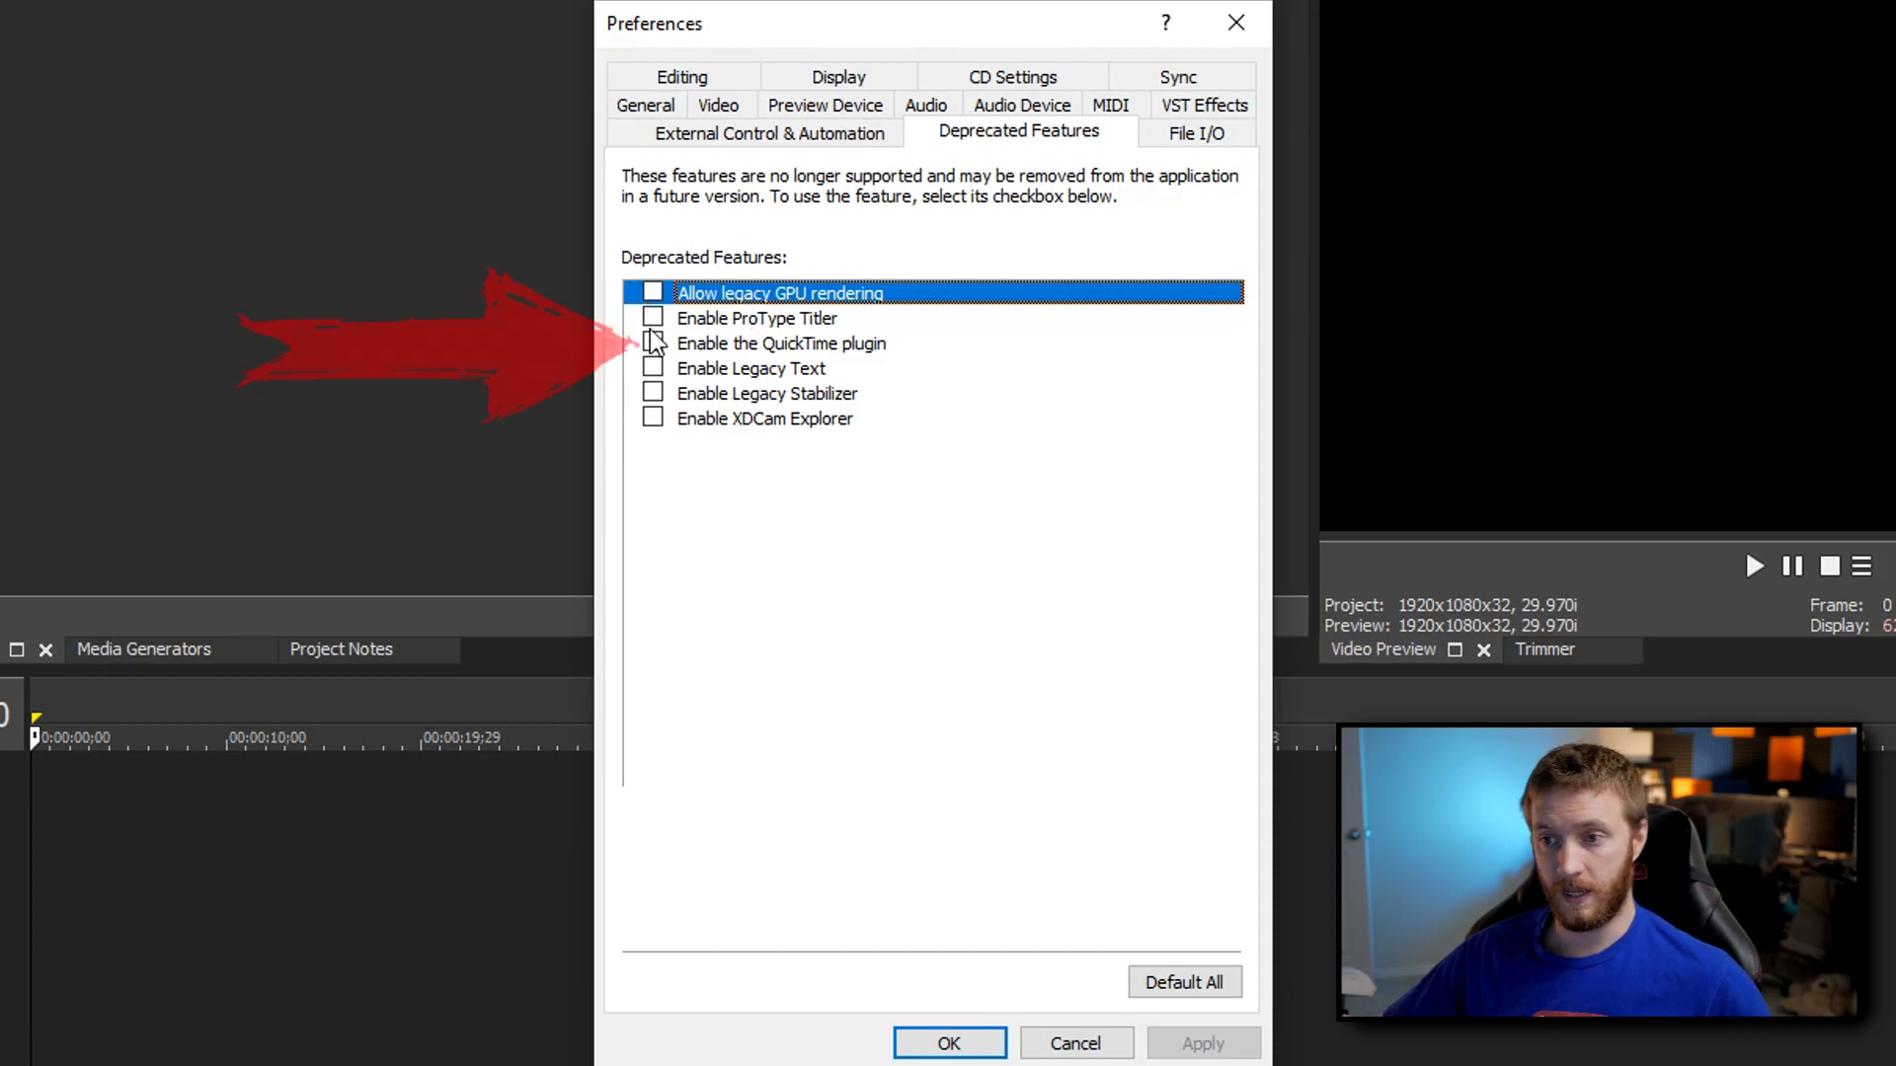
{"action": "left_click", "coordinate": [653, 343]}
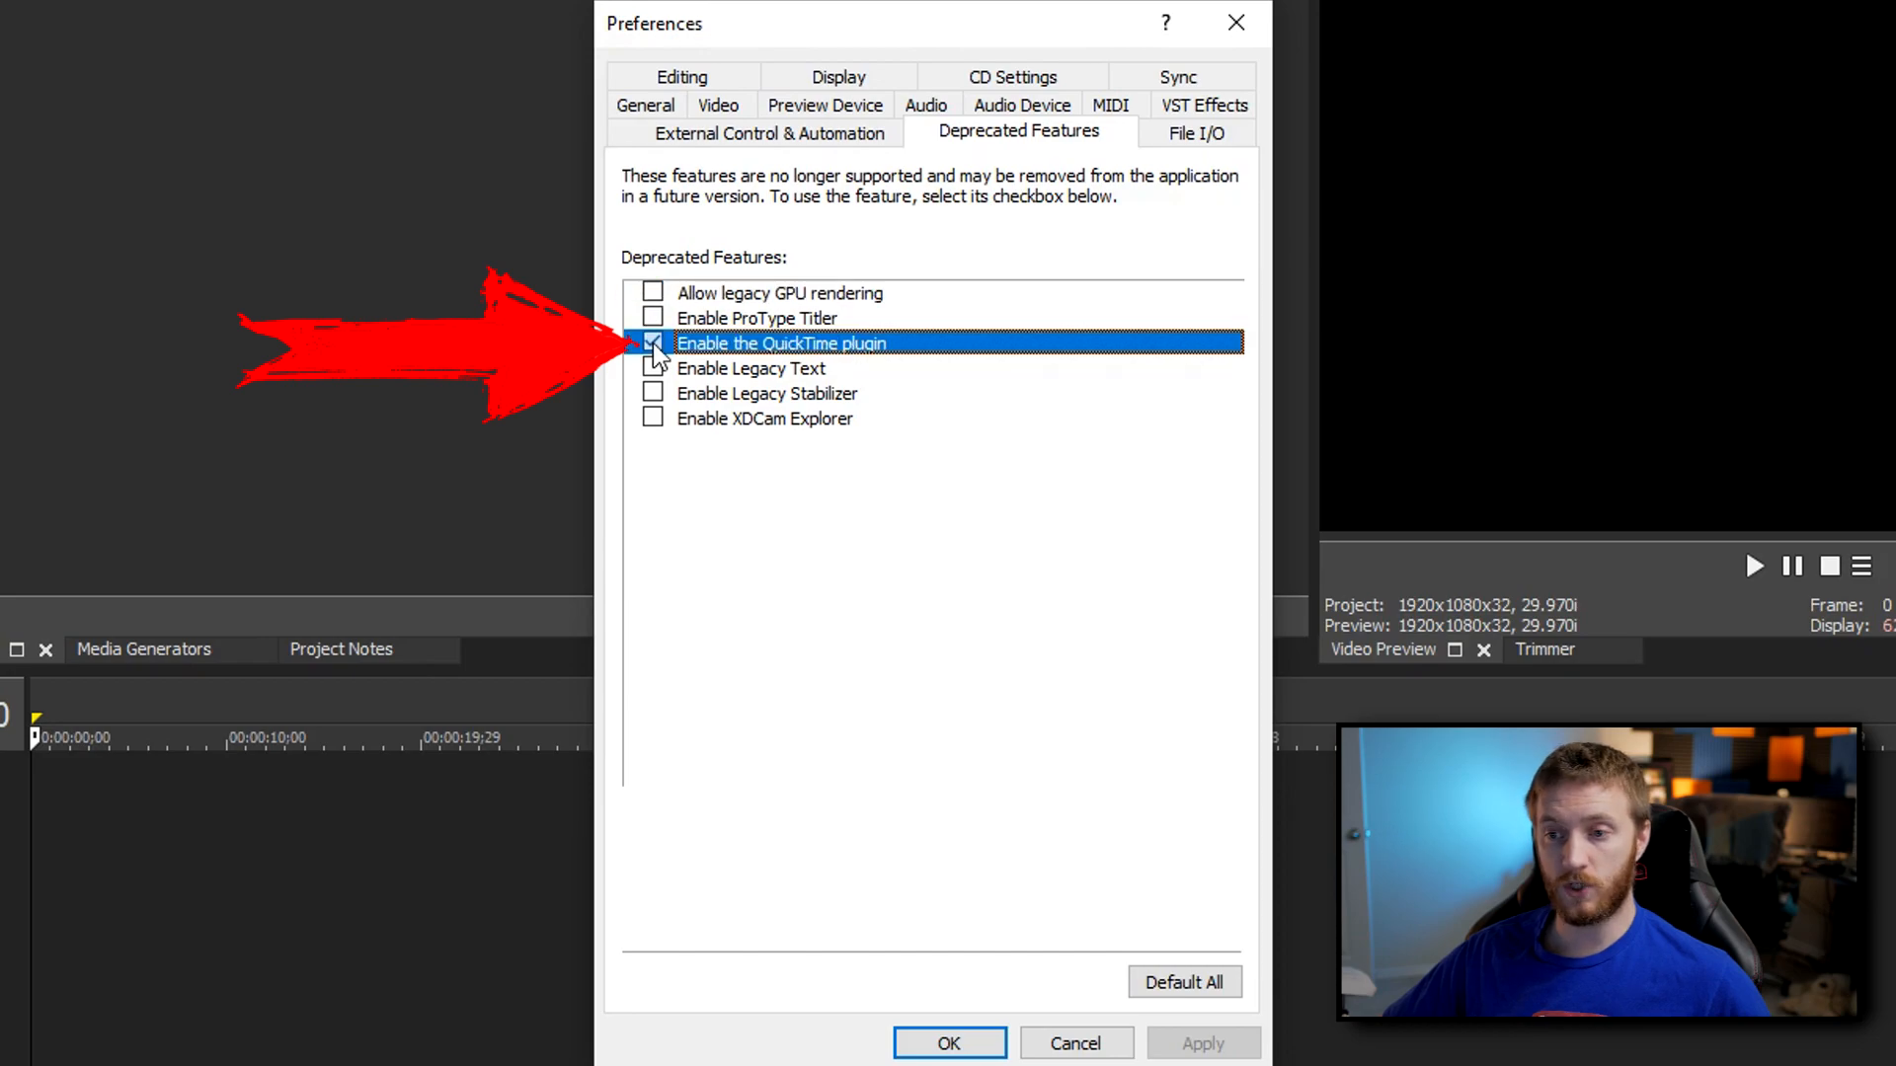
{"action": "left_click", "coordinate": [652, 344]}
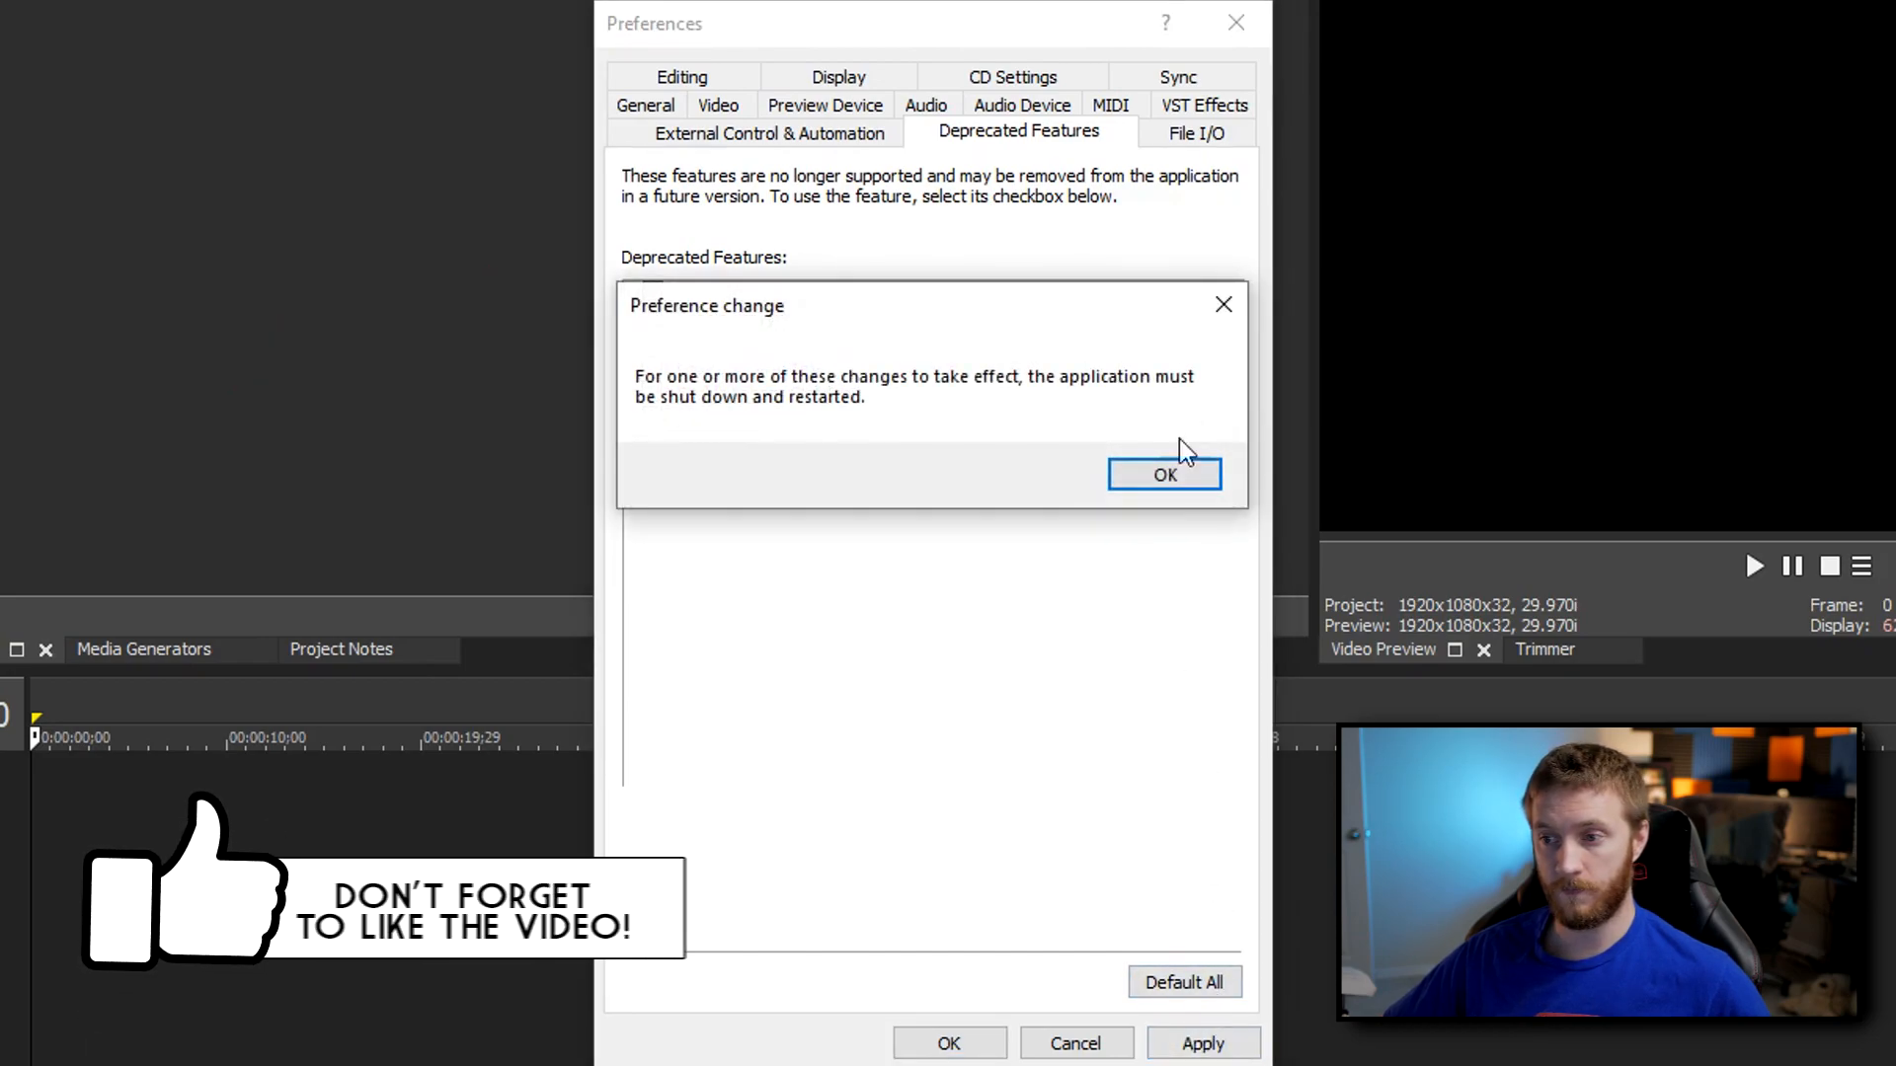
{"action": "left_click", "coordinate": [1163, 474]}
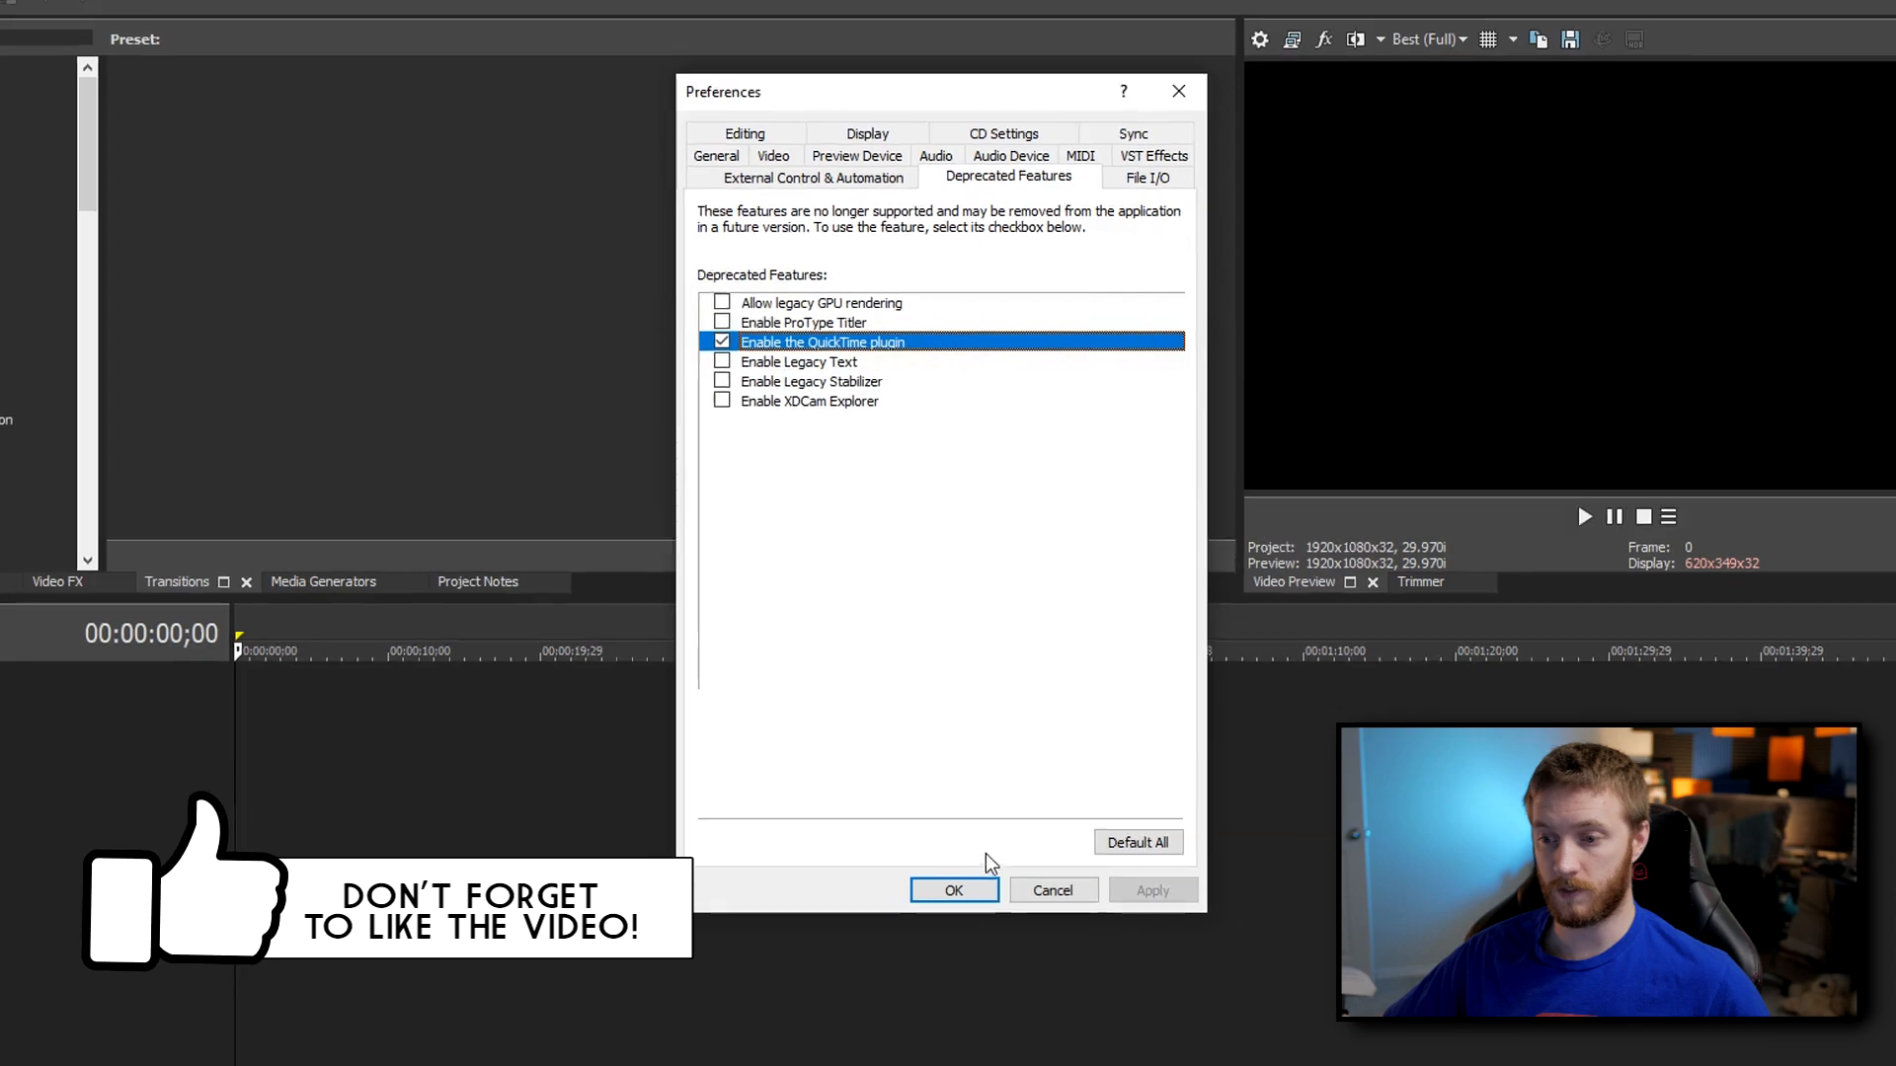
{"action": "left_click", "coordinate": [952, 890]}
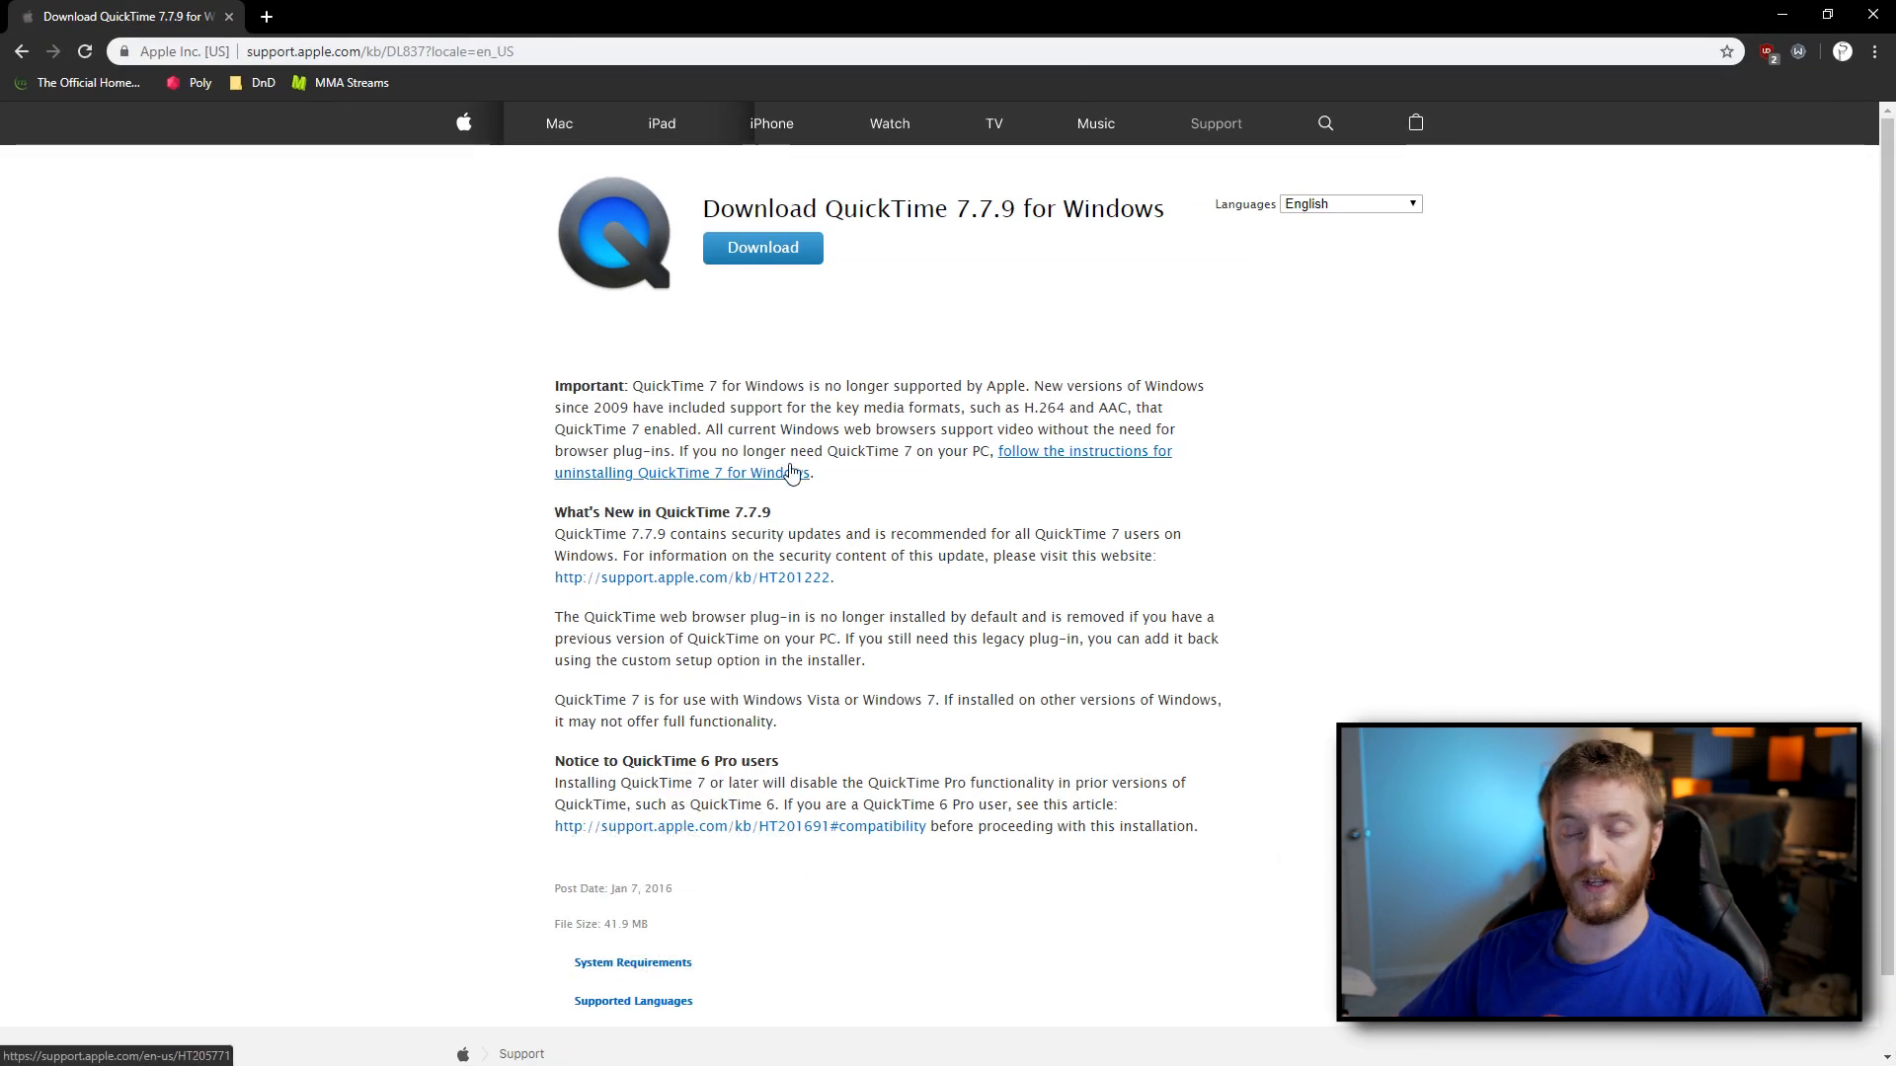
{"action": "mouse_move", "coordinate": [1183, 529]}
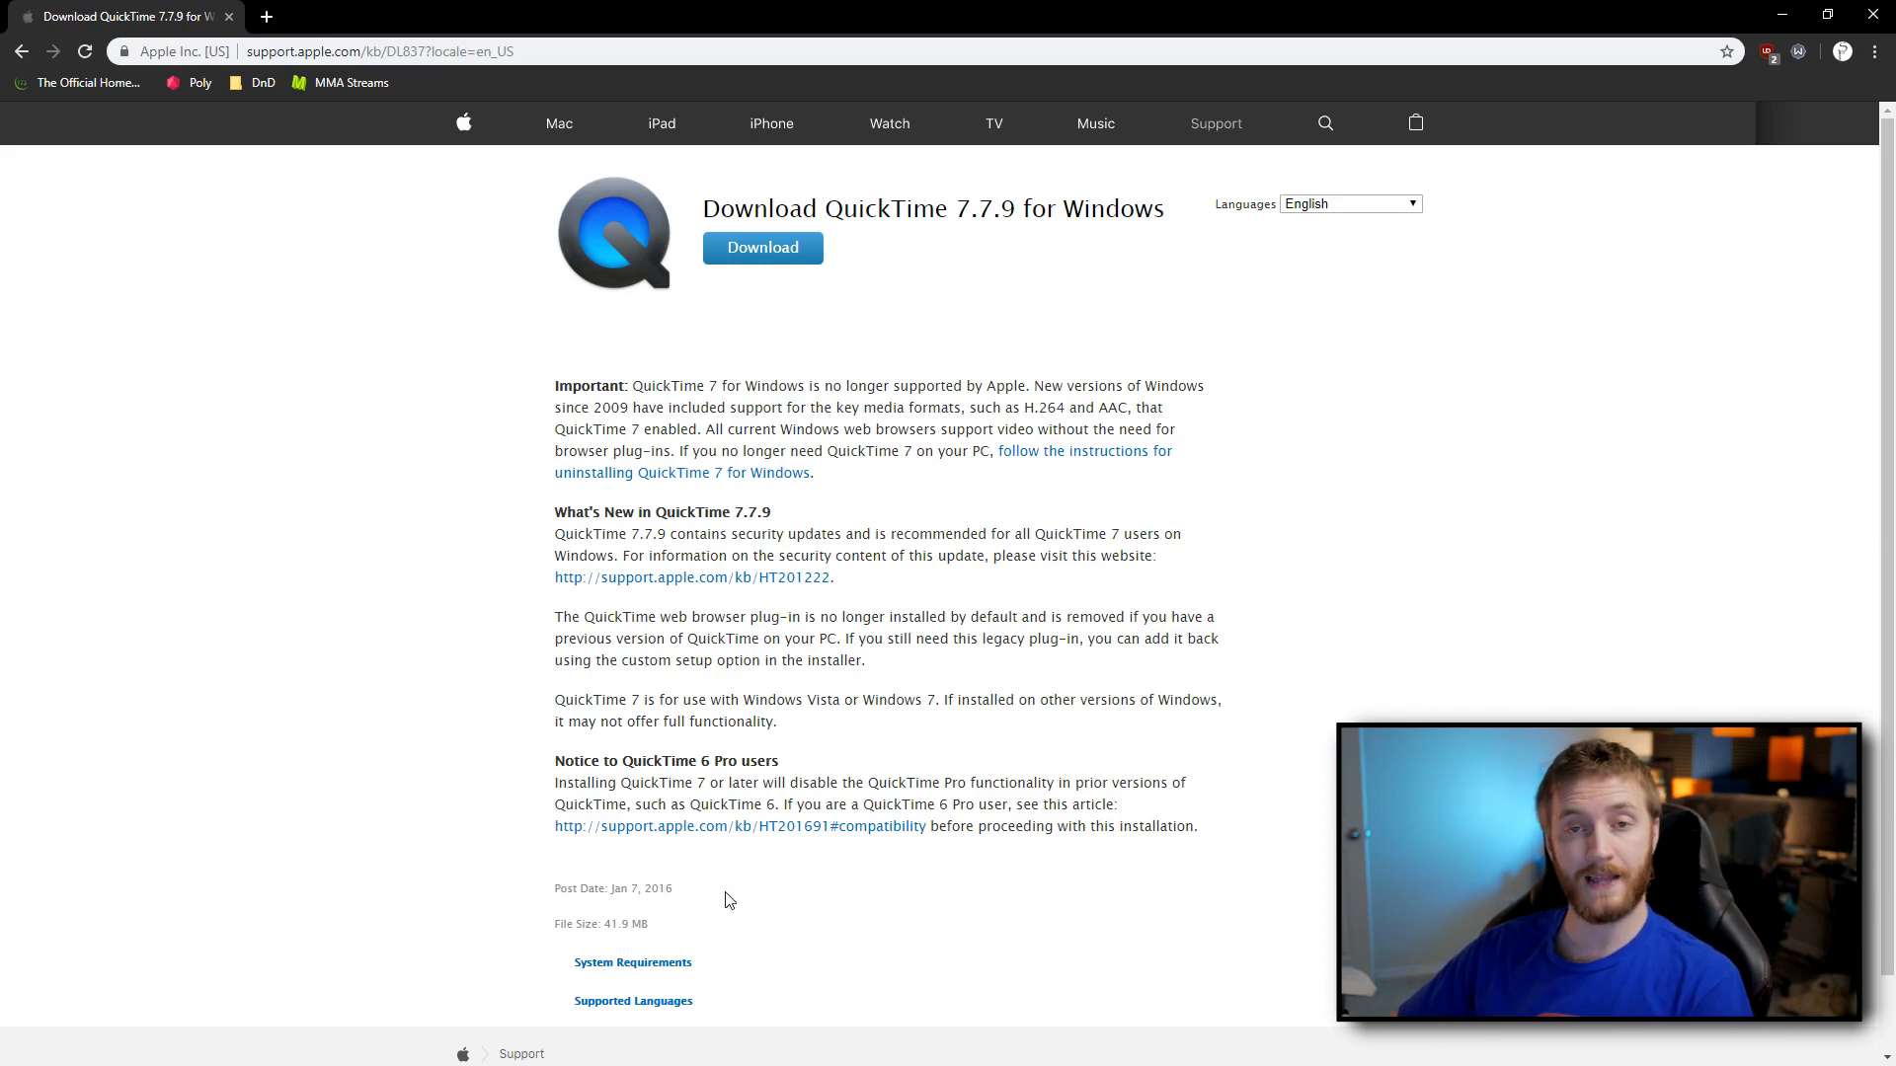
{"action": "mouse_move", "coordinate": [559, 873]}
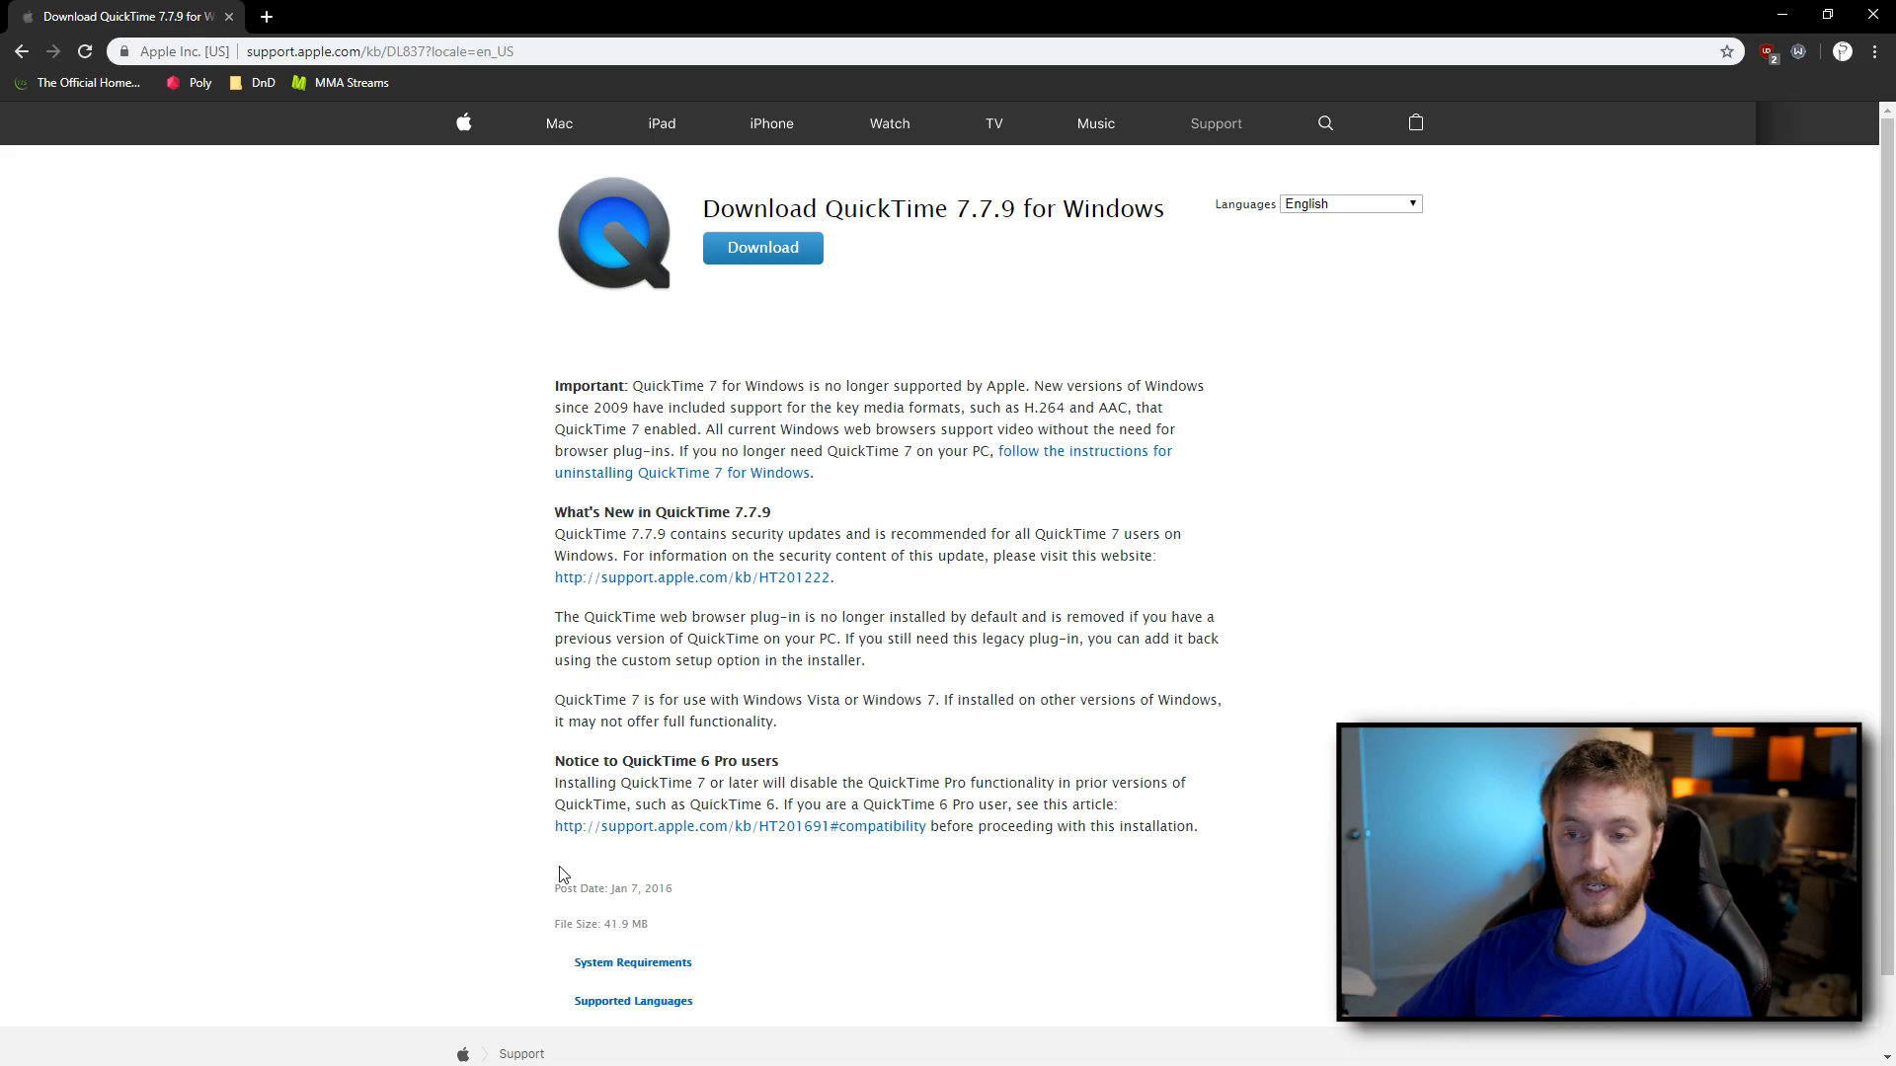
{"action": "mouse_move", "coordinate": [1038, 457]}
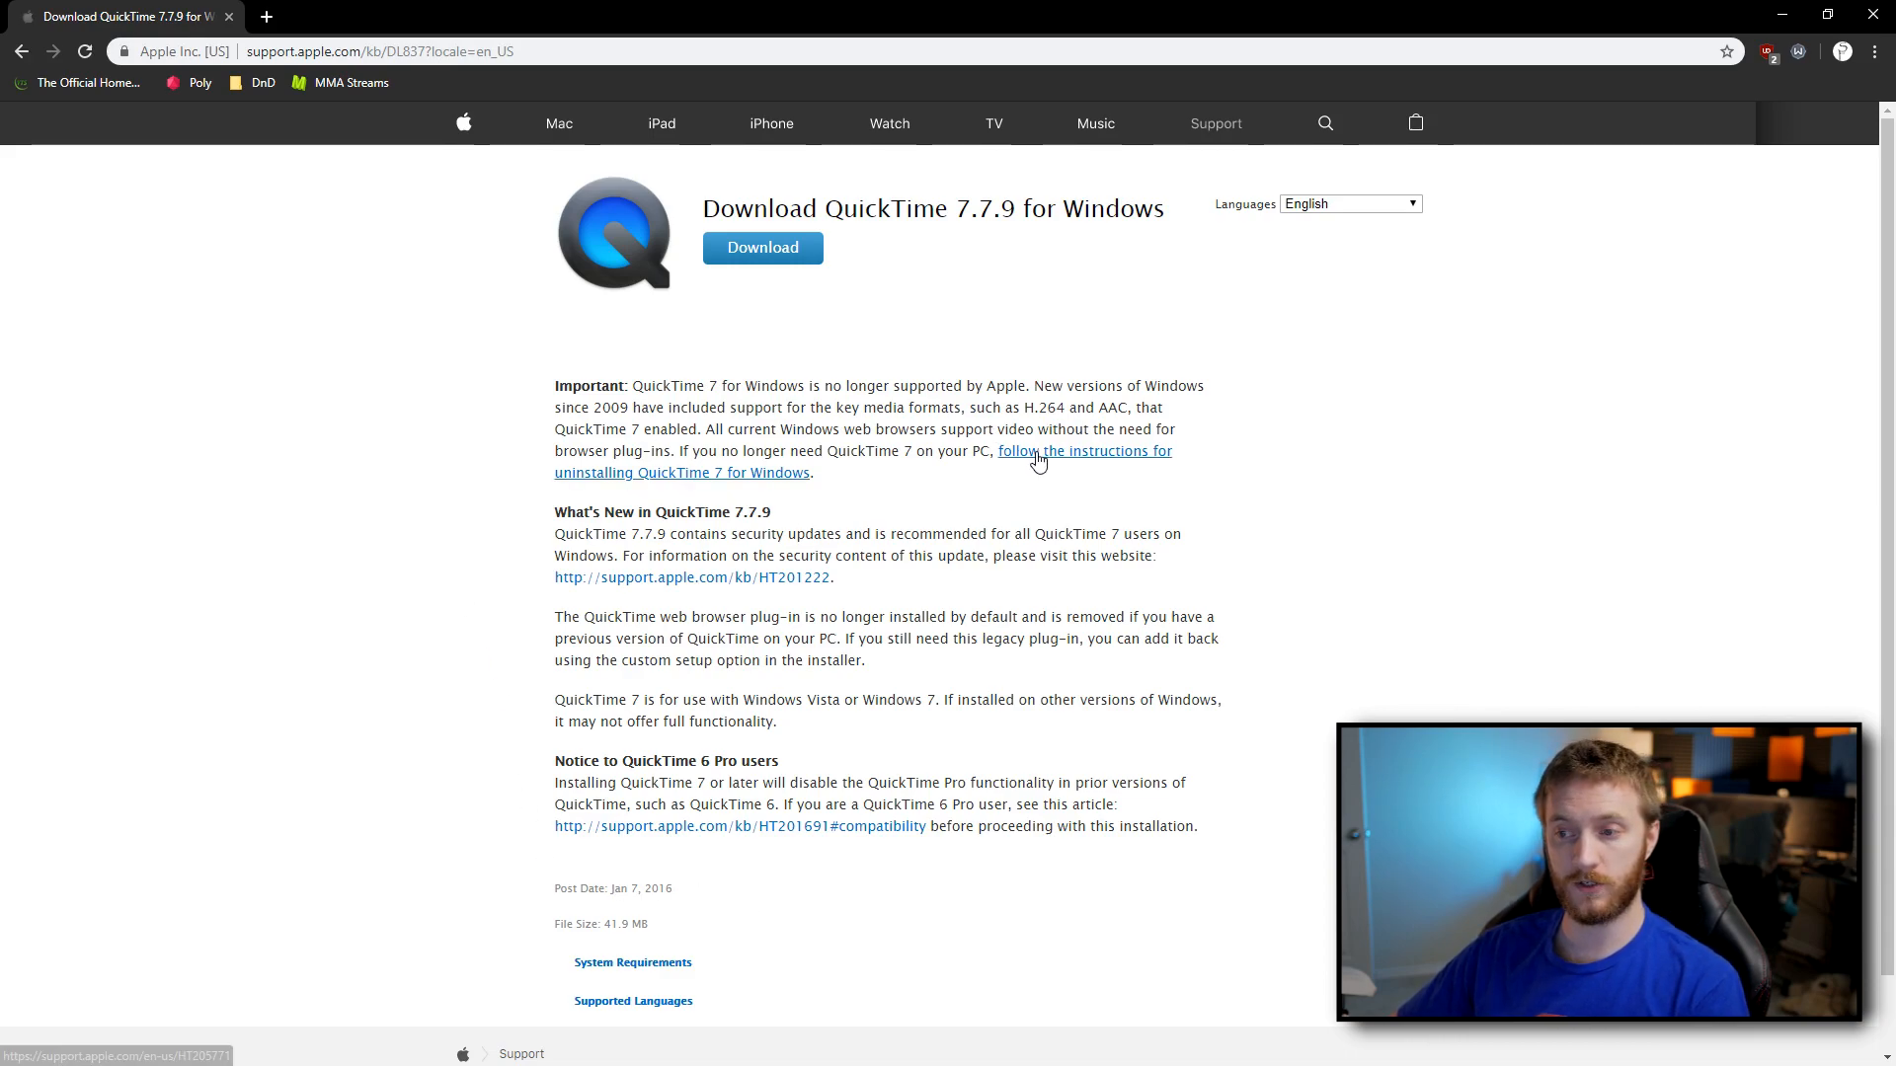
{"action": "mouse_move", "coordinate": [985, 470]}
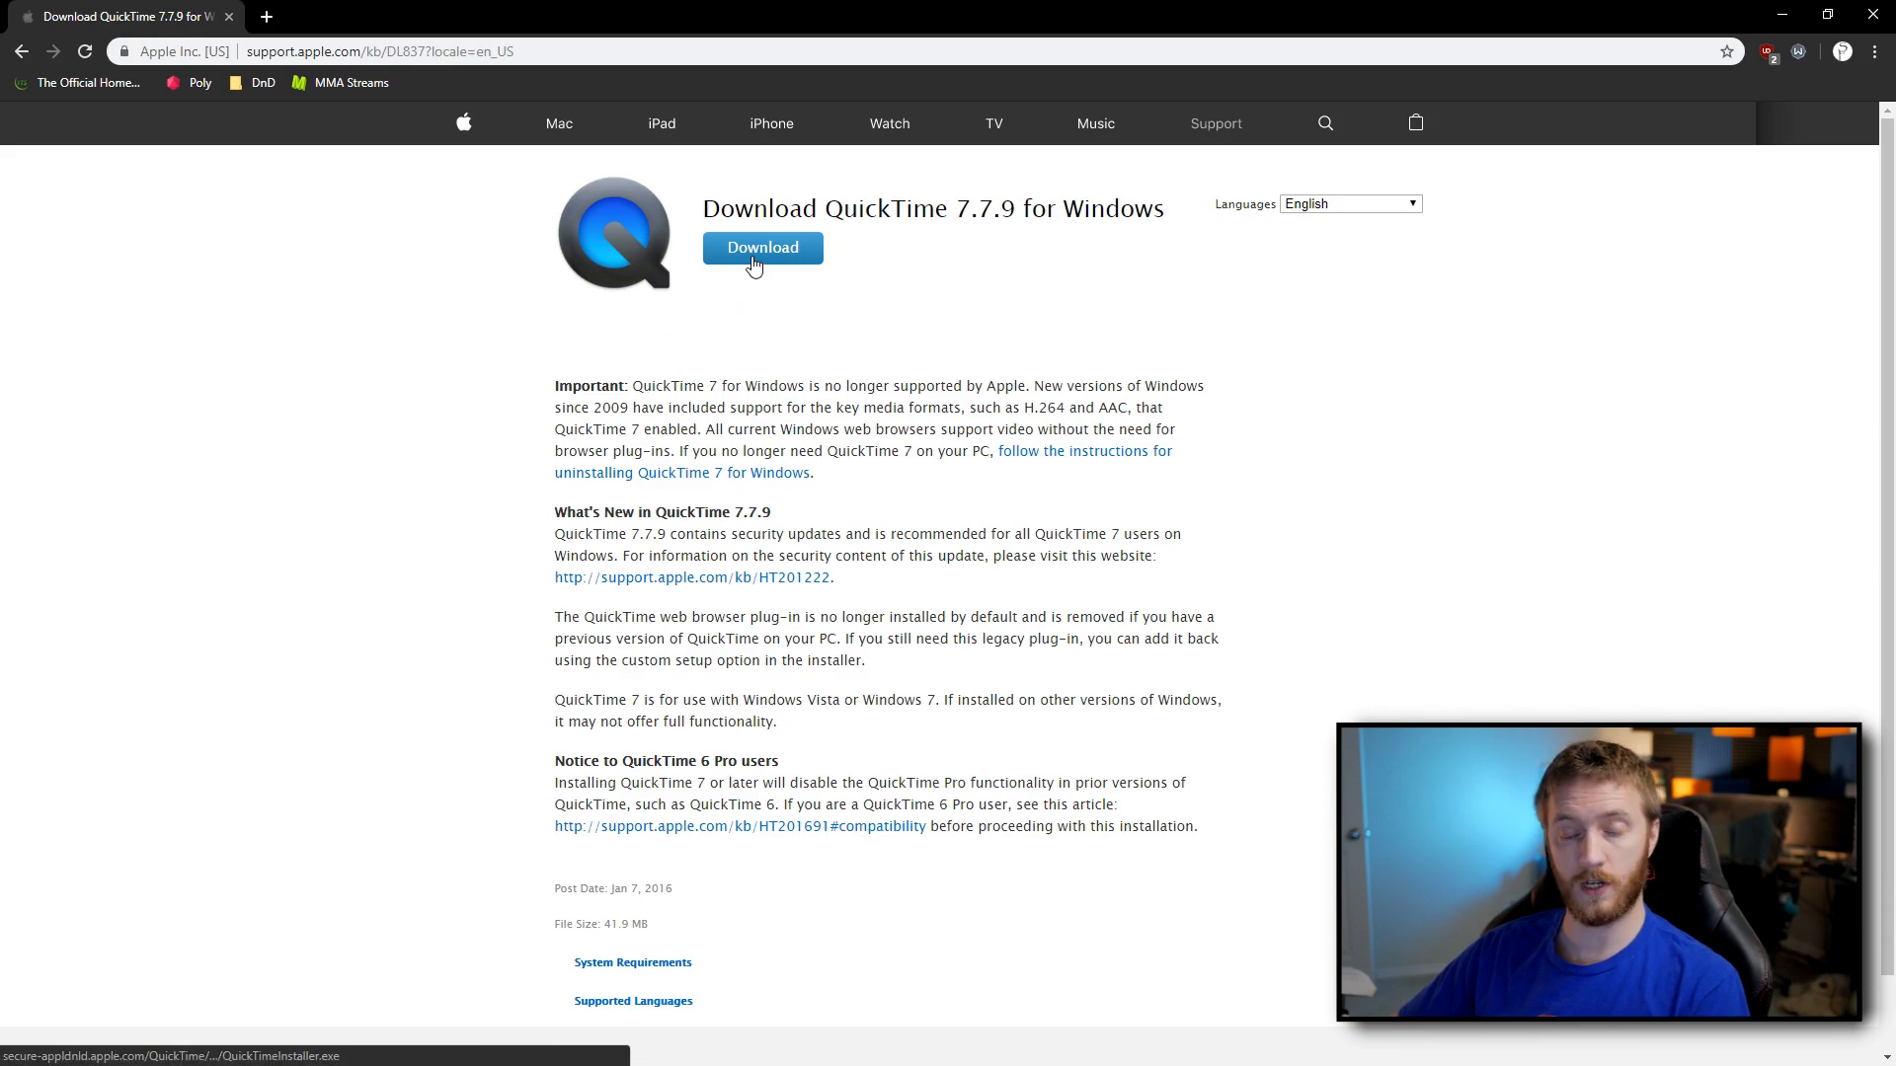
- Start downloading the QuickTime 7.7.9 for Windows installer from Apple's support page
{"action": "left_click", "coordinate": [761, 248]}
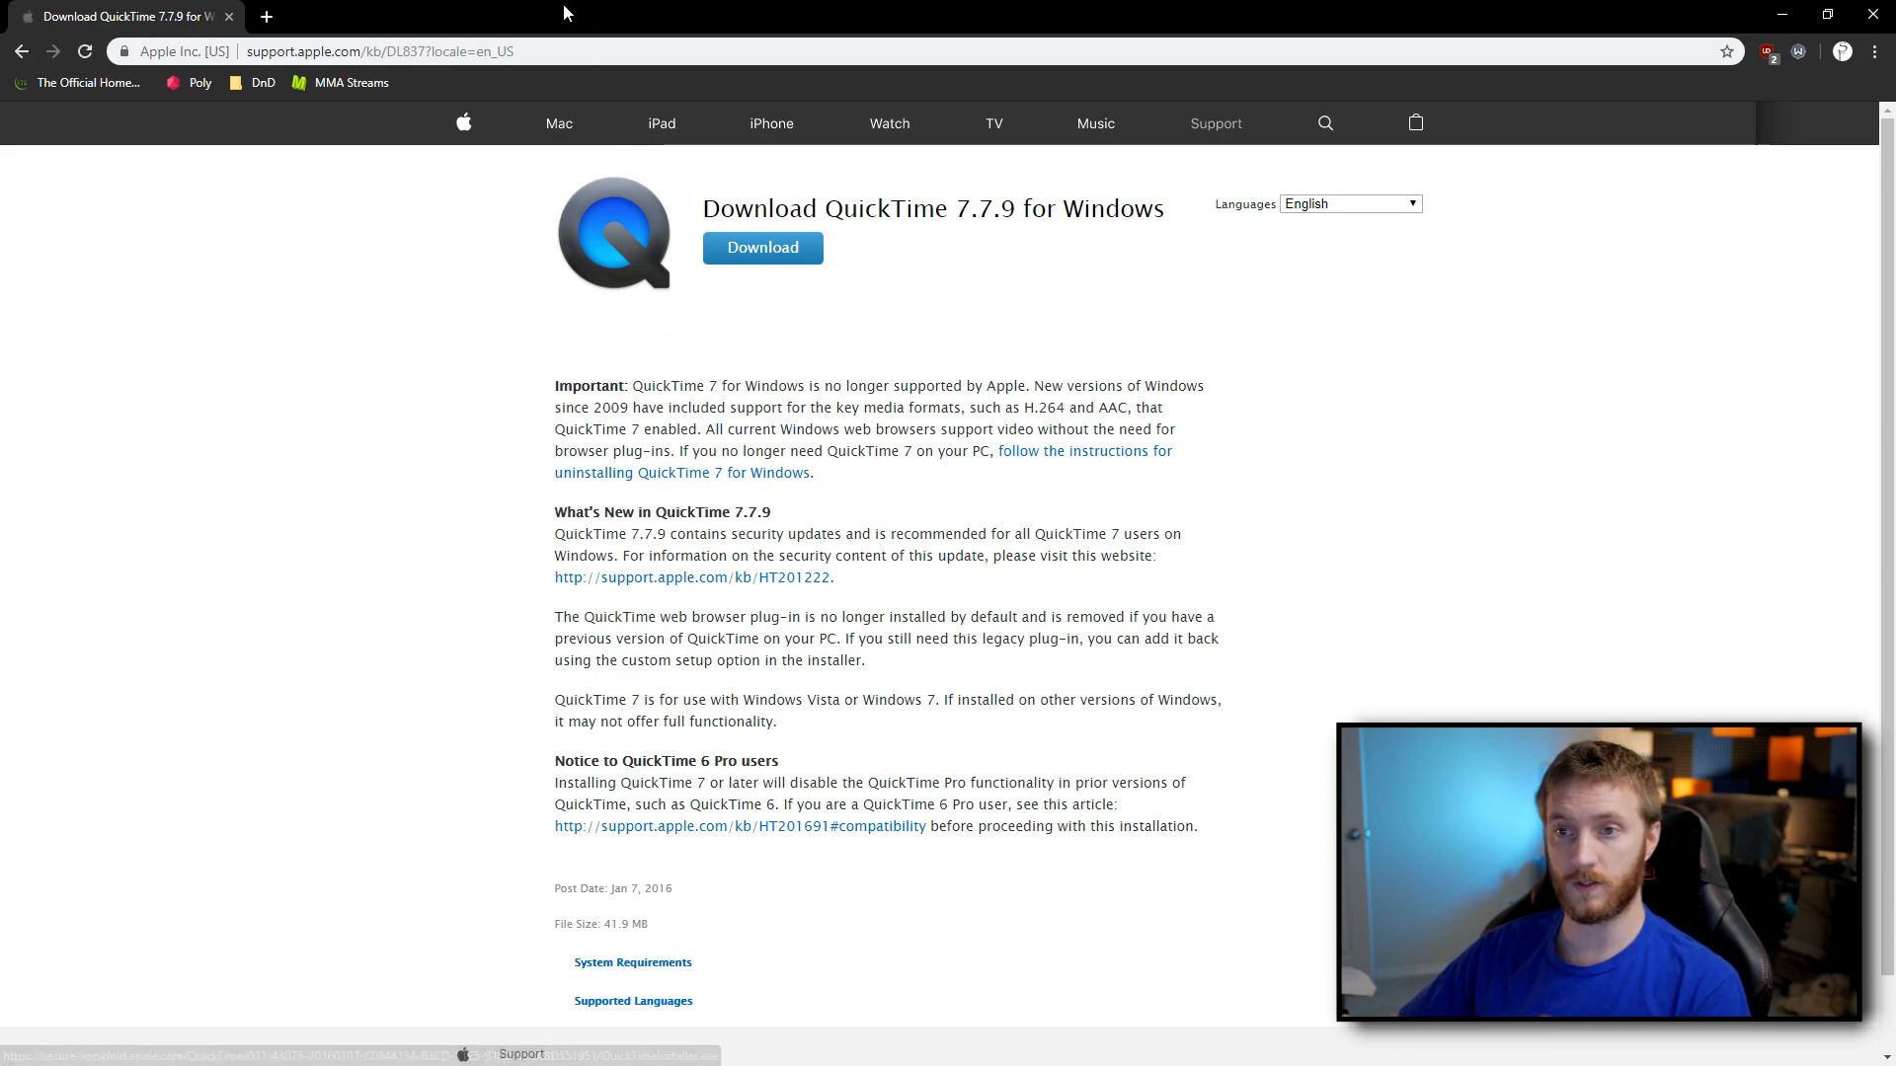